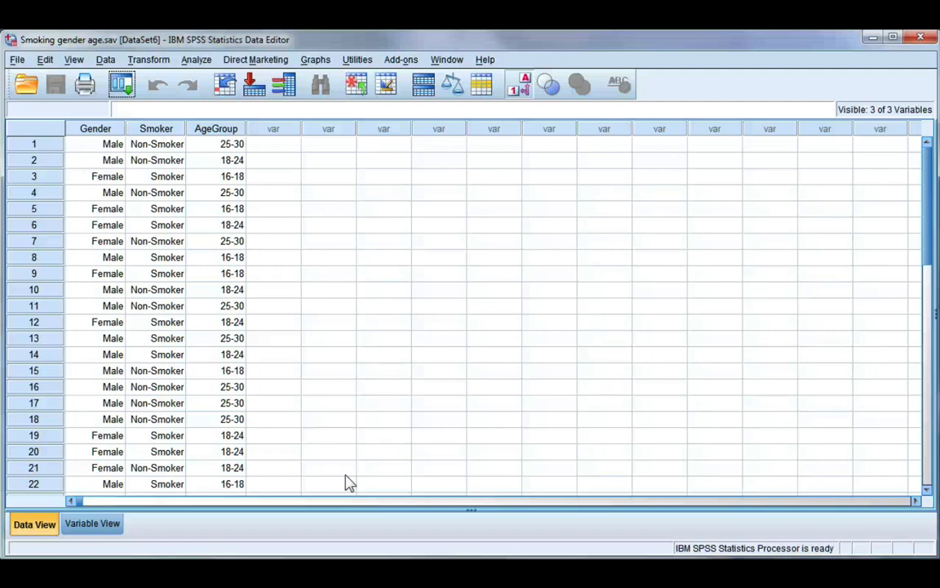
pyautogui.moveTo(343, 467)
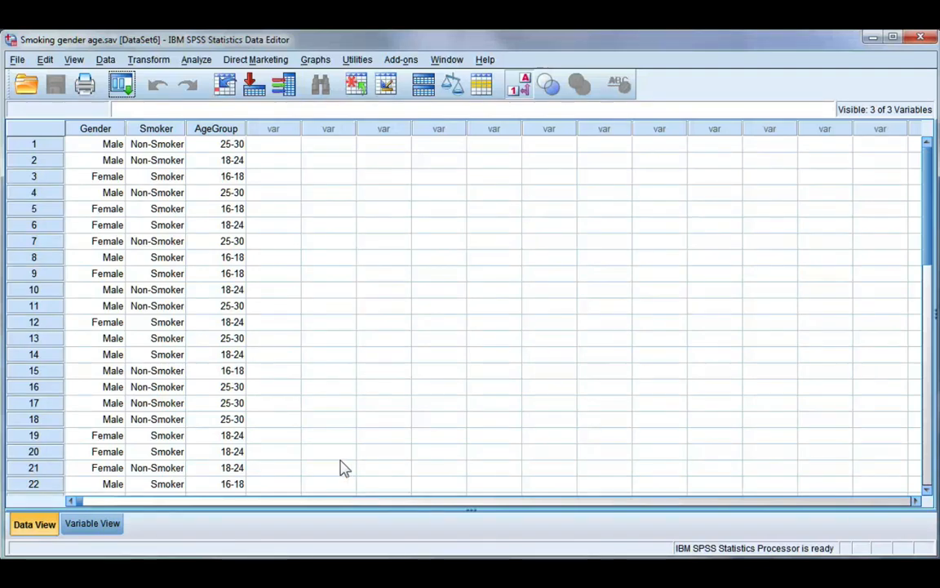
pyautogui.moveTo(290, 392)
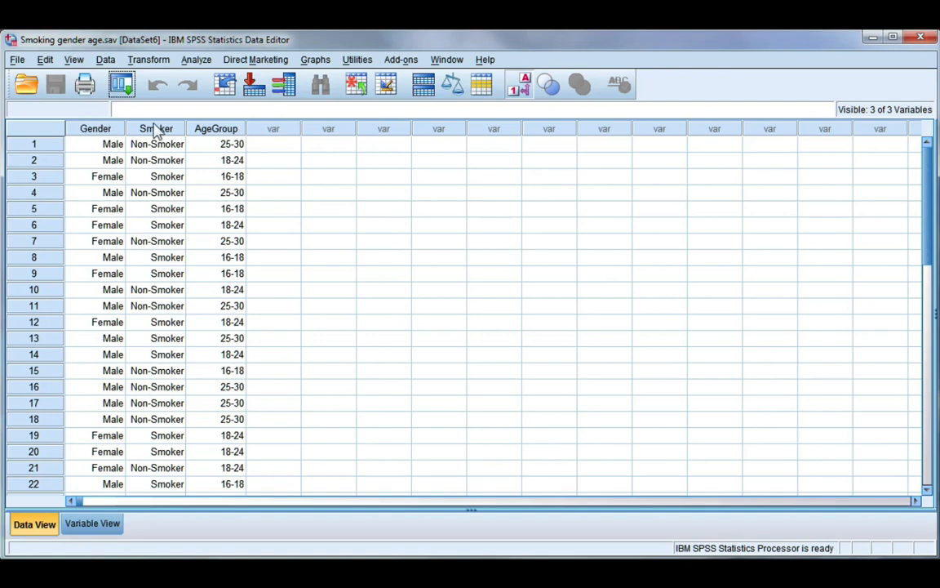
pyautogui.moveTo(220, 127)
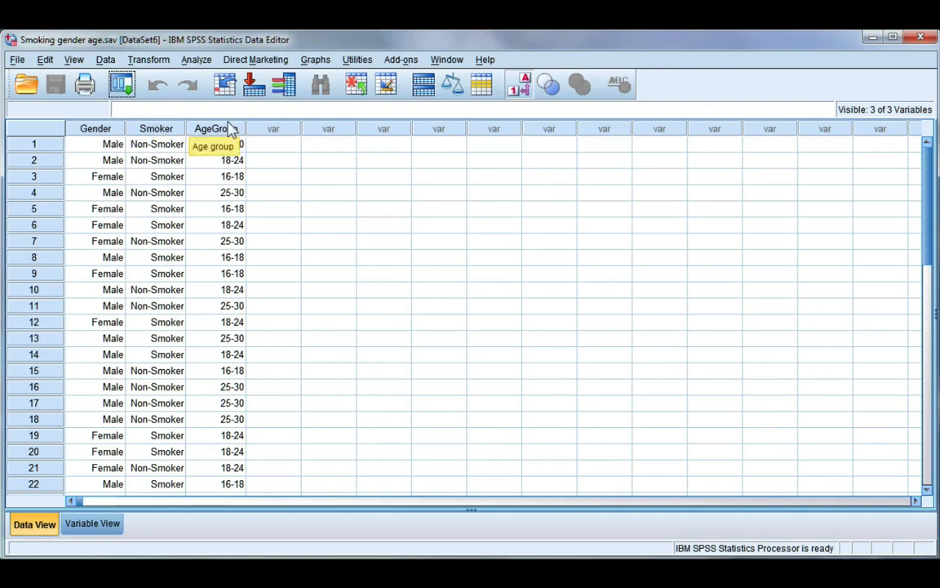
pyautogui.moveTo(157, 128)
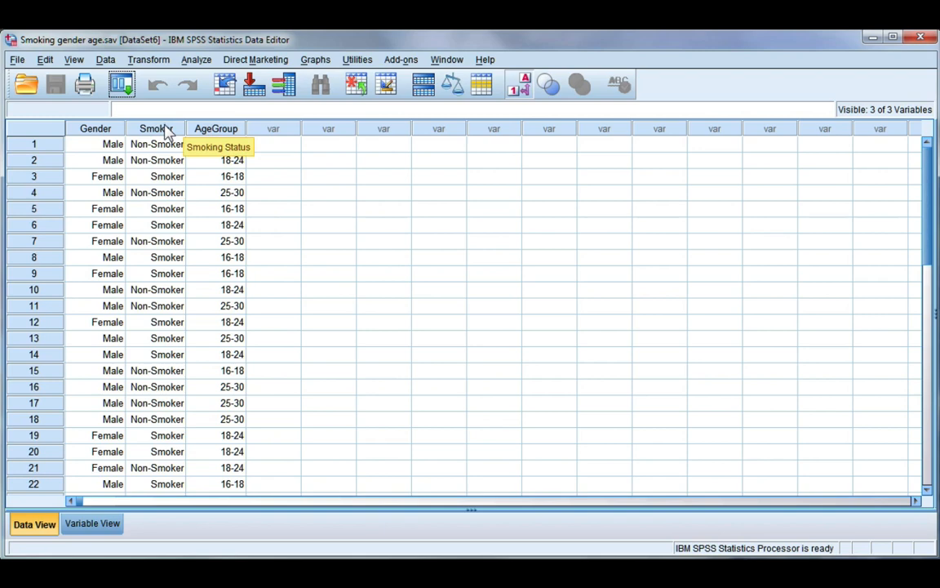
pyautogui.moveTo(95, 128)
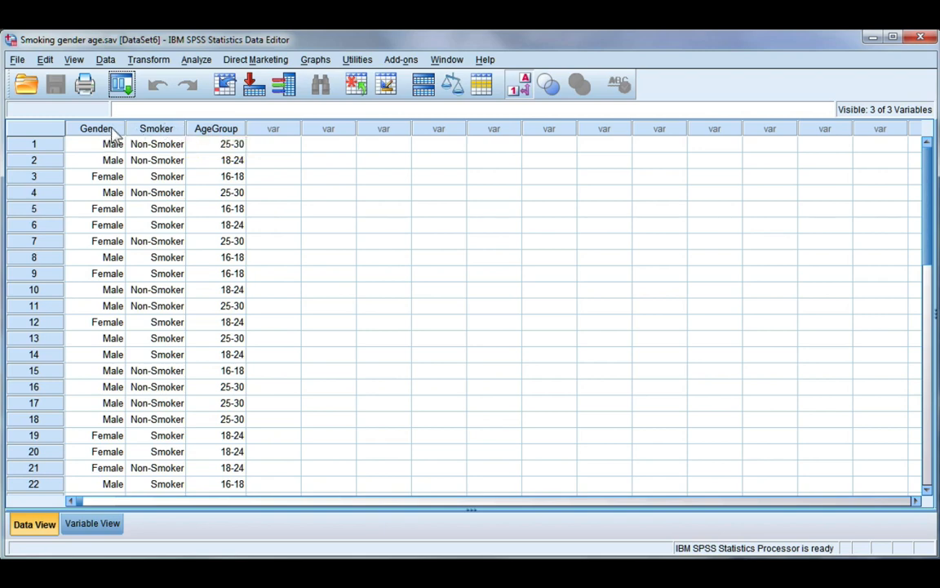
# Start Crosstabs with Gender in Row(s) and Smoking Status in Column(s).
pyautogui.click(95, 143)
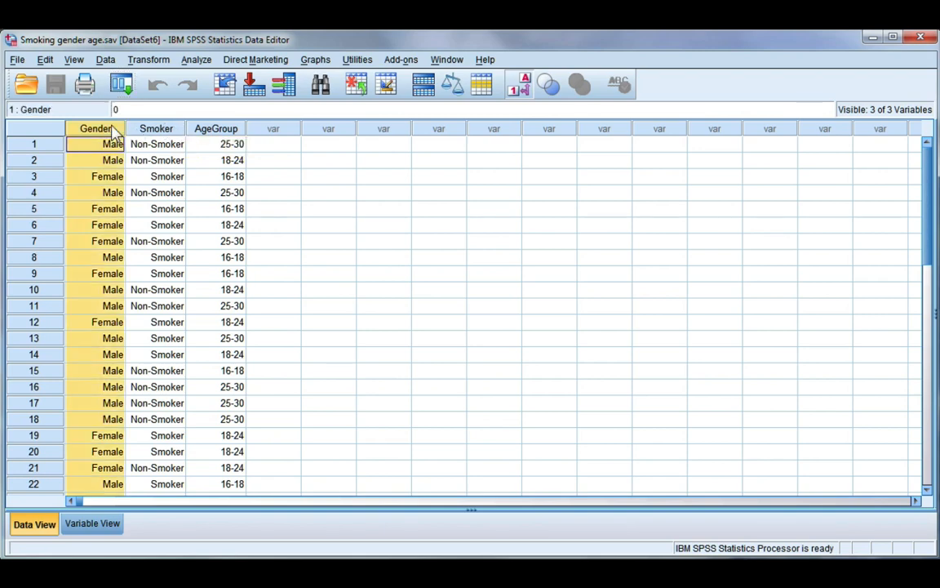
pyautogui.click(157, 144)
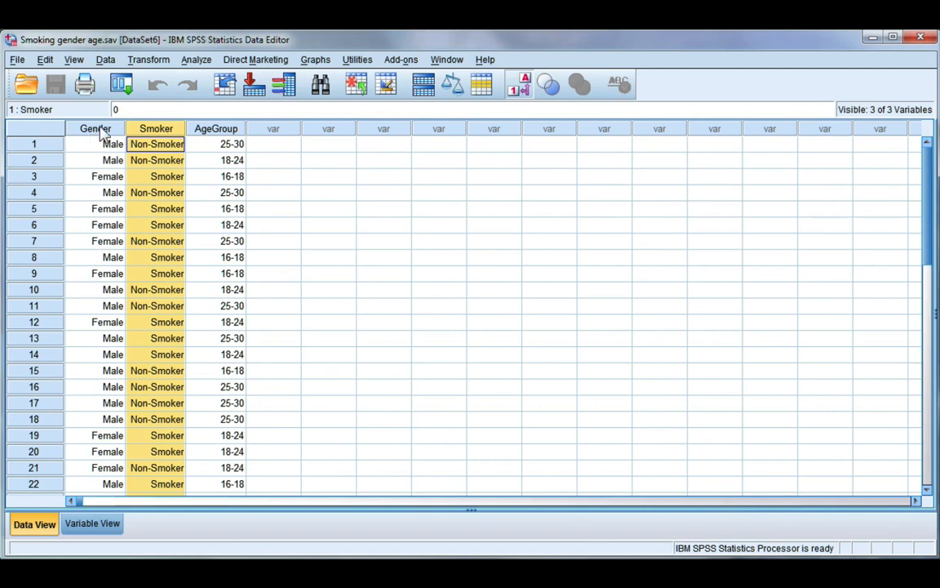
pyautogui.moveTo(157, 128)
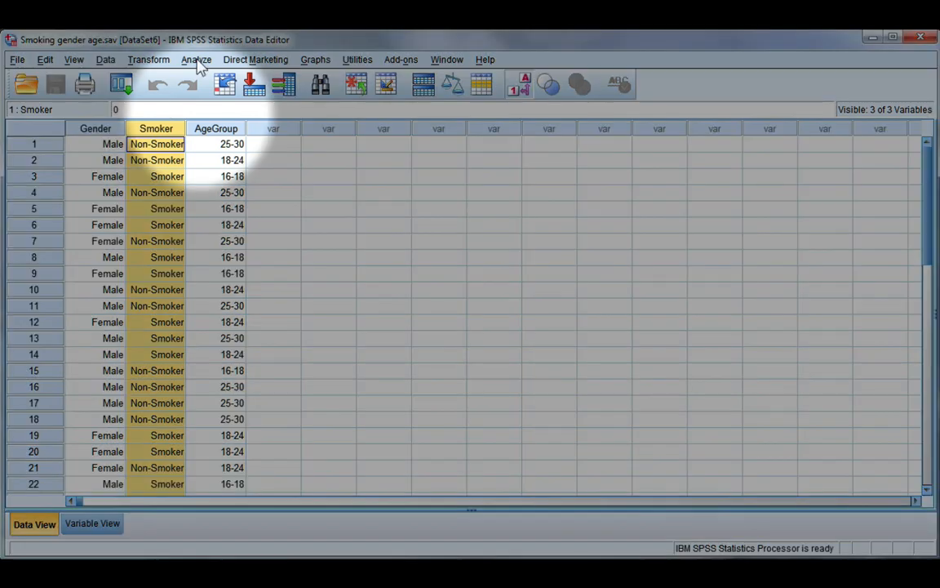
pyautogui.click(196, 59)
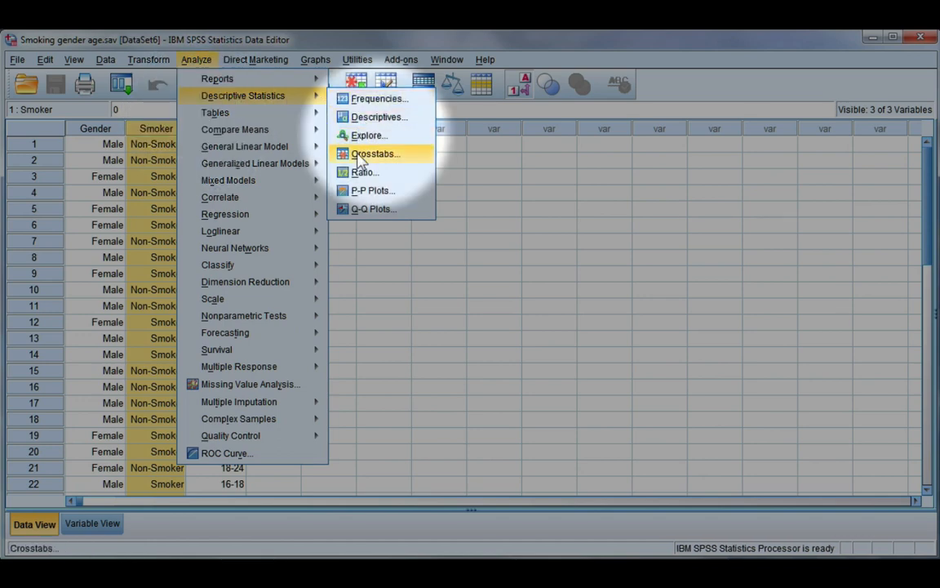
pyautogui.click(376, 153)
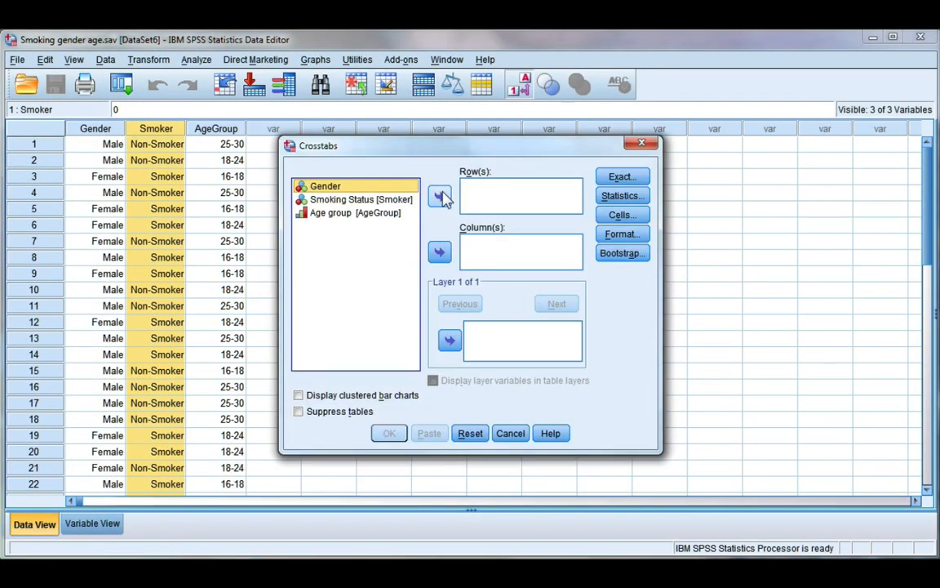
pyautogui.click(439, 196)
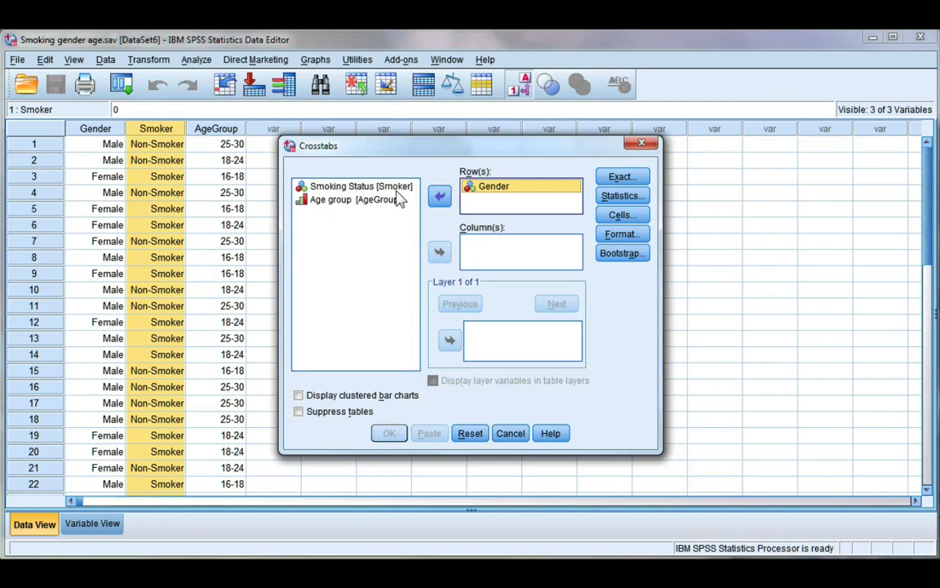
pyautogui.click(439, 252)
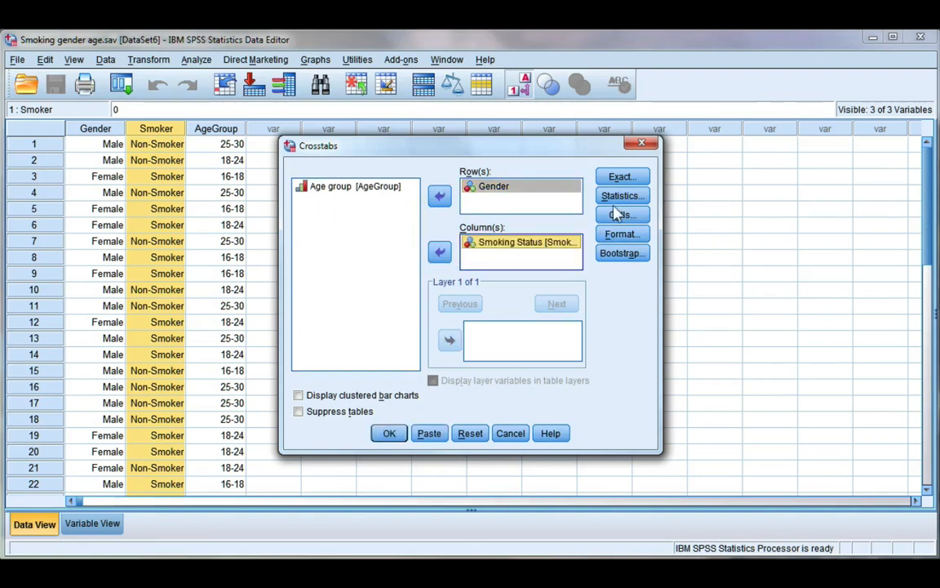
# Request Expected counts in the Cells display alongside observed counts.
pyautogui.click(622, 215)
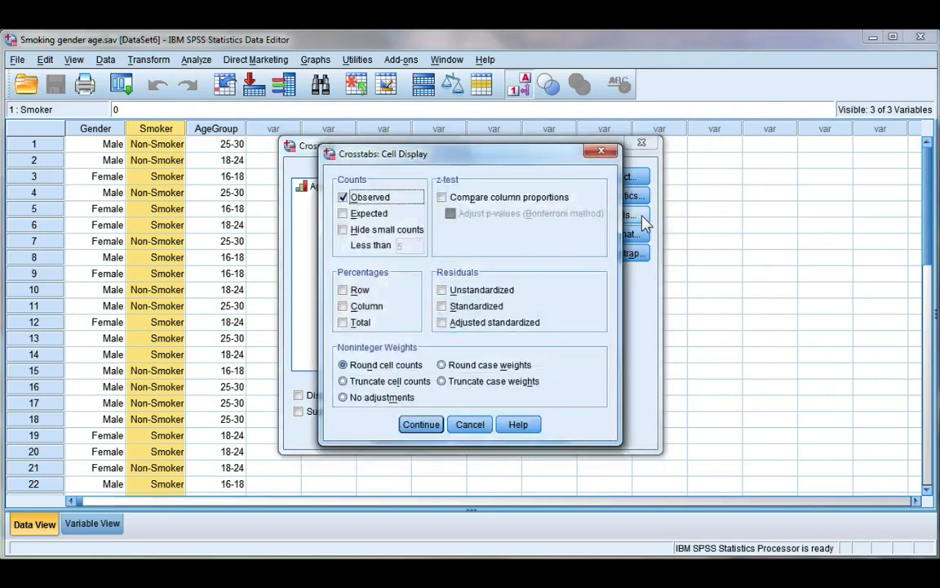
pyautogui.click(343, 212)
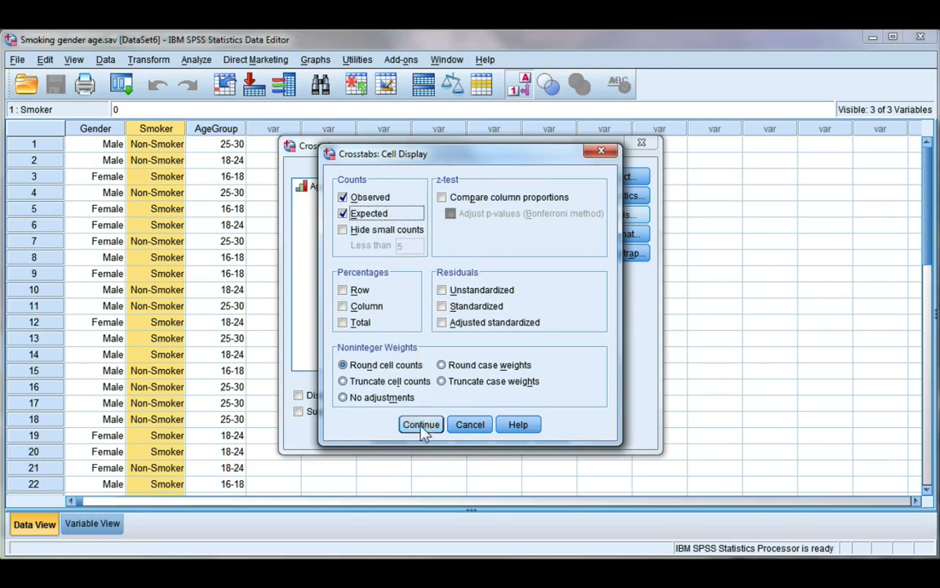
pyautogui.click(421, 425)
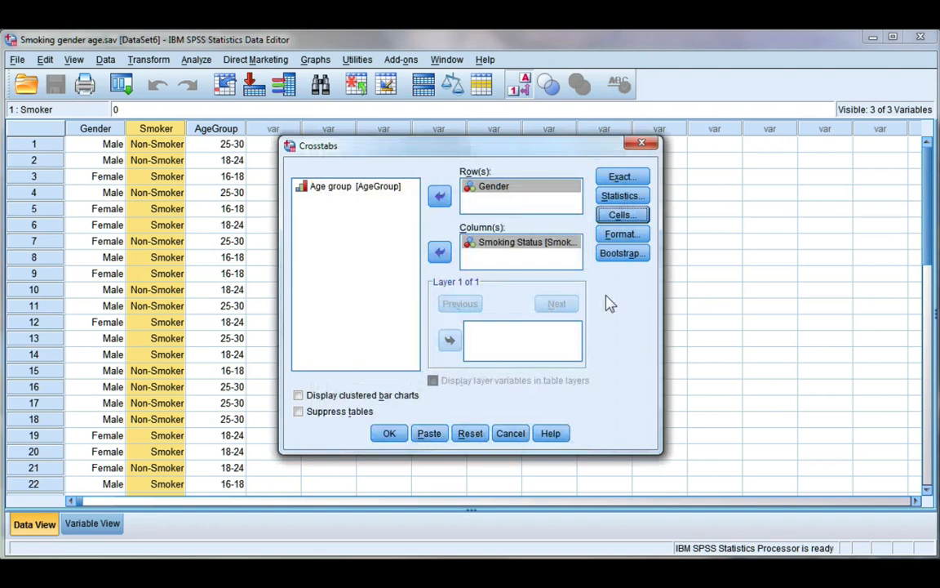
# Request the Chi-square test in the Statistics options.
pyautogui.click(621, 196)
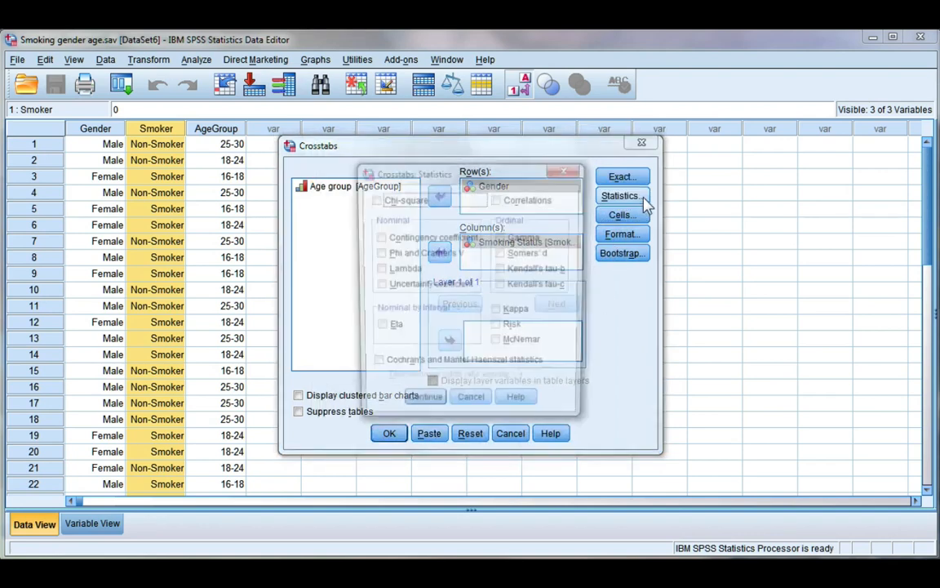
pyautogui.click(620, 196)
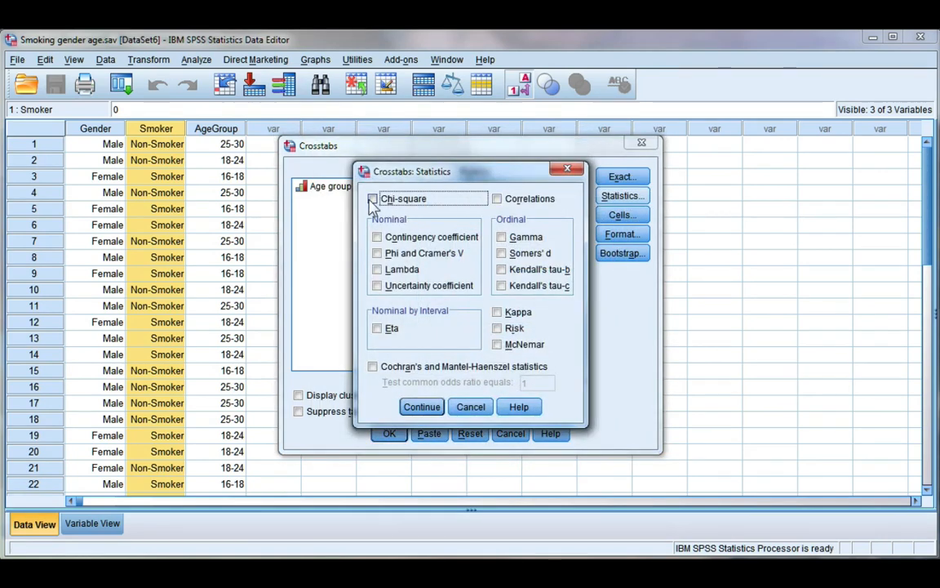
pyautogui.click(374, 199)
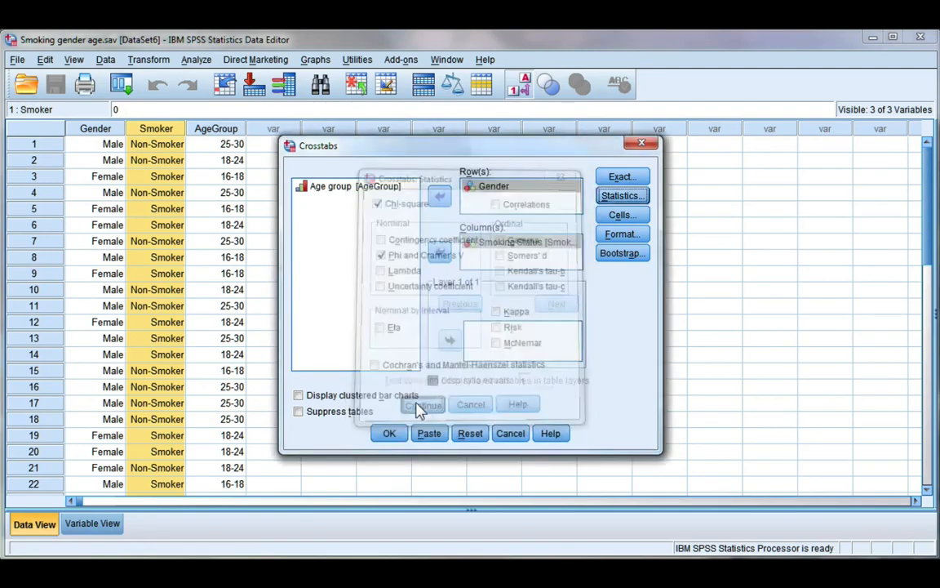
pyautogui.click(388, 433)
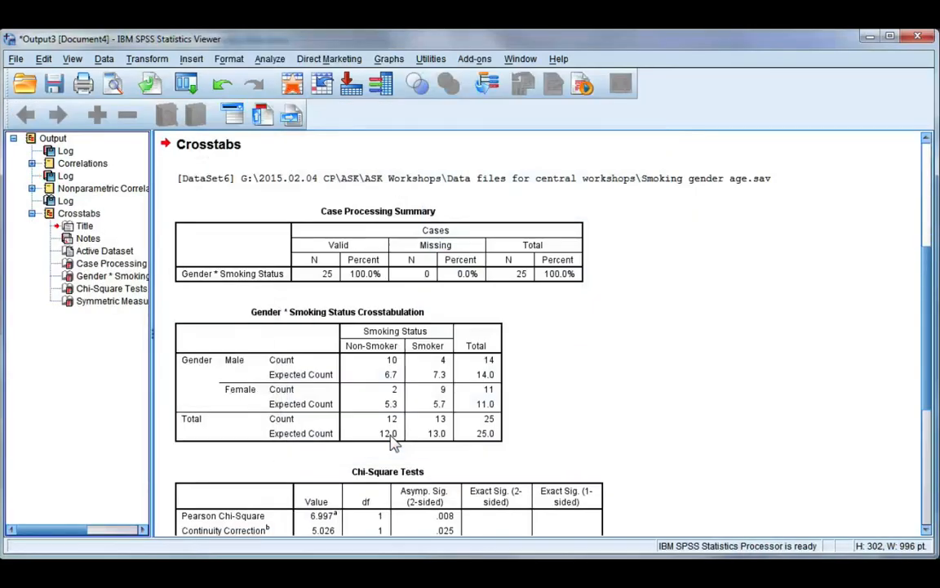
pyautogui.scroll(-3)
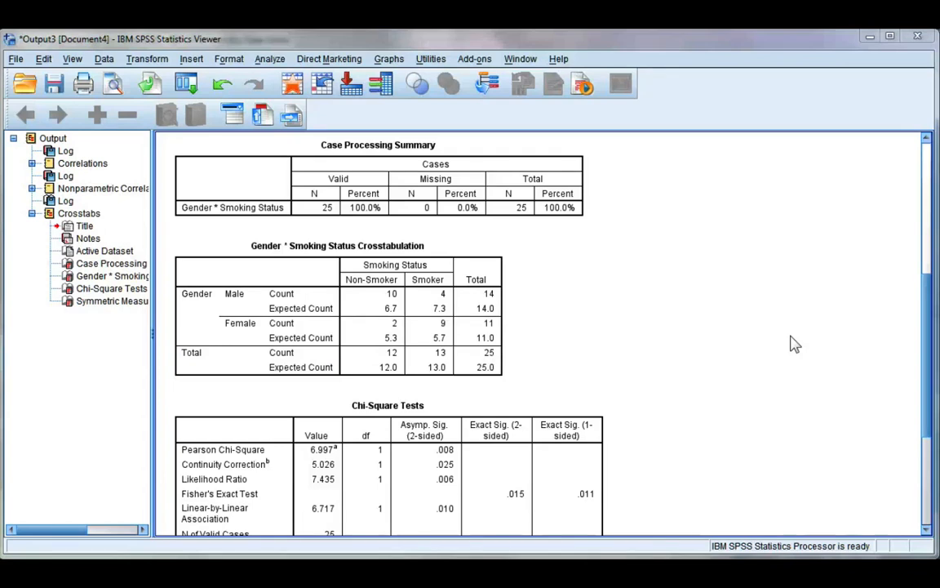
pyautogui.moveTo(571, 289)
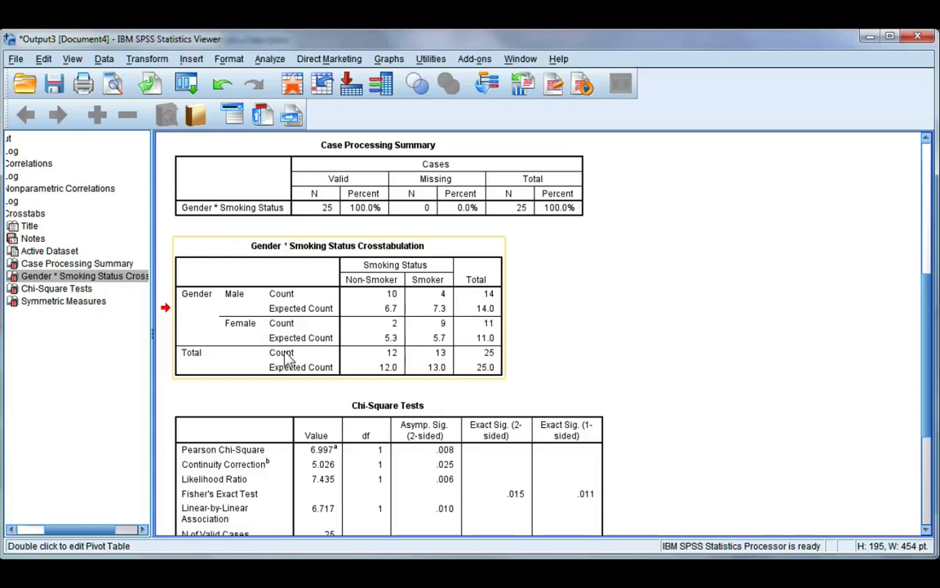
pyautogui.moveTo(285, 302)
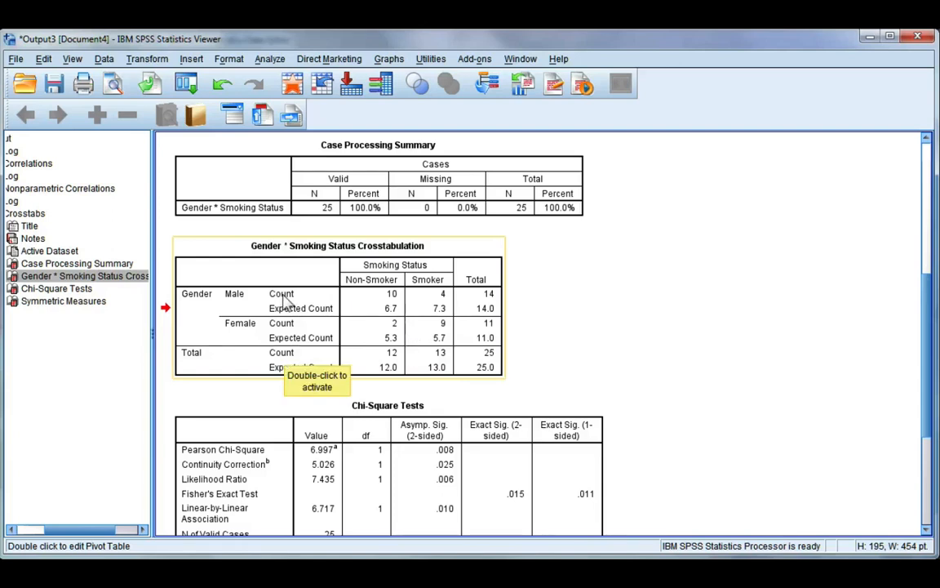
pyautogui.moveTo(375, 303)
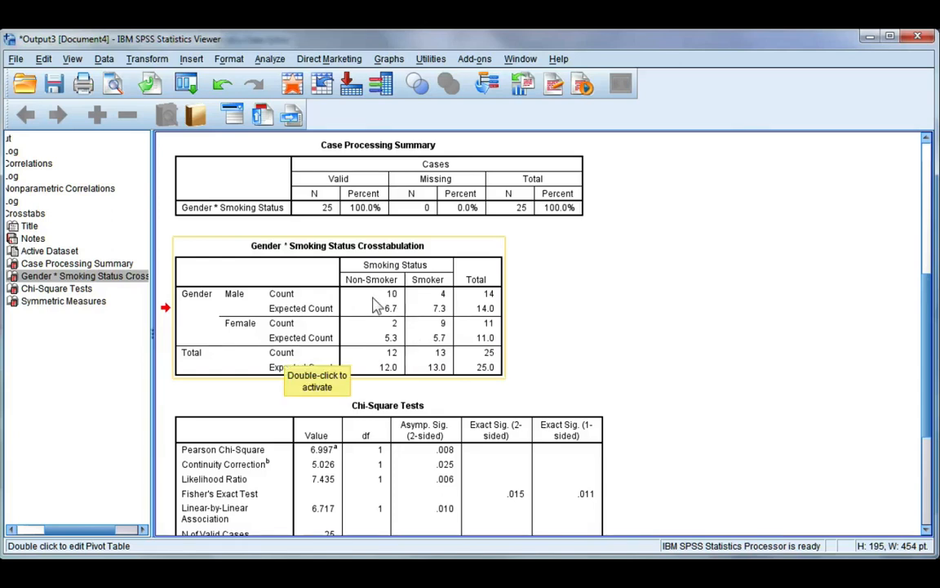
pyautogui.moveTo(395, 303)
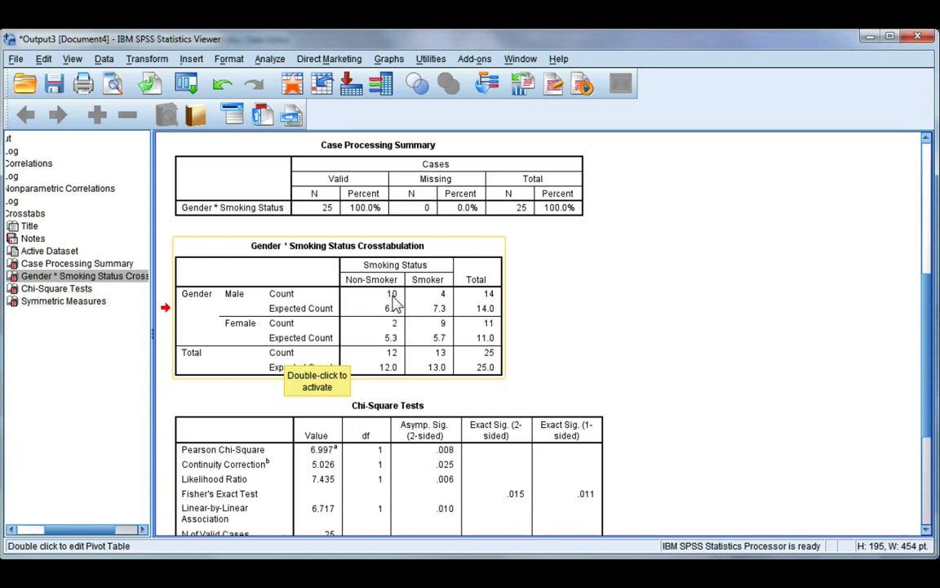
pyautogui.moveTo(323, 318)
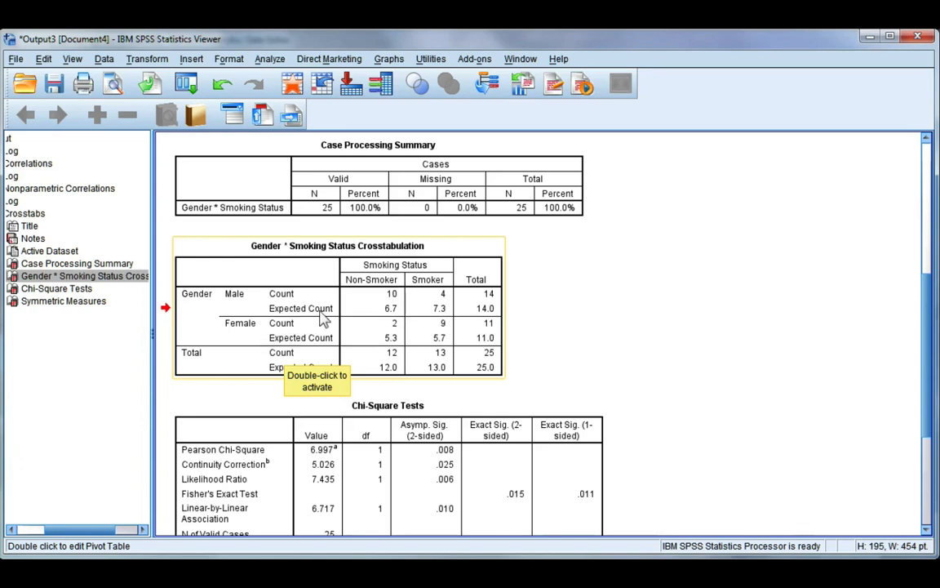
pyautogui.moveTo(545, 350)
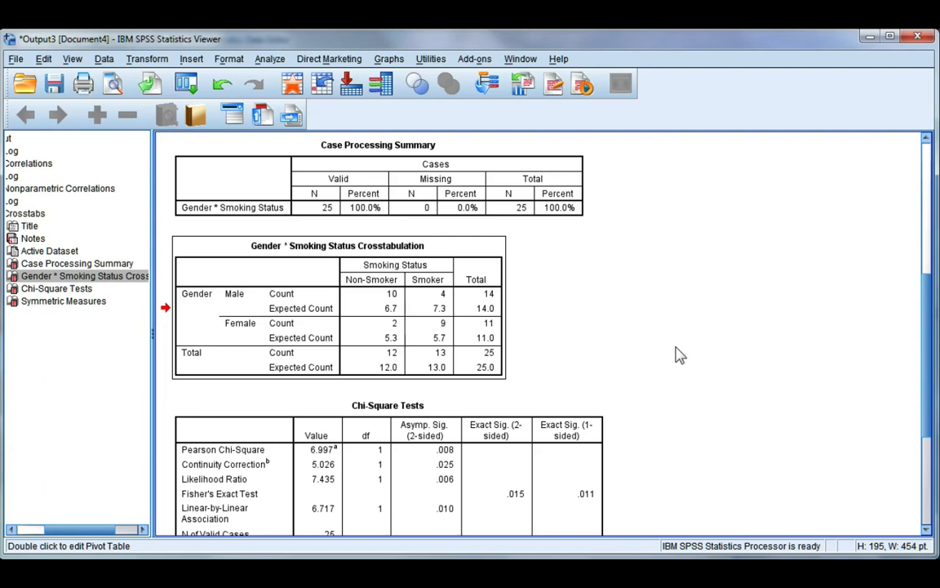
pyautogui.moveTo(537, 362)
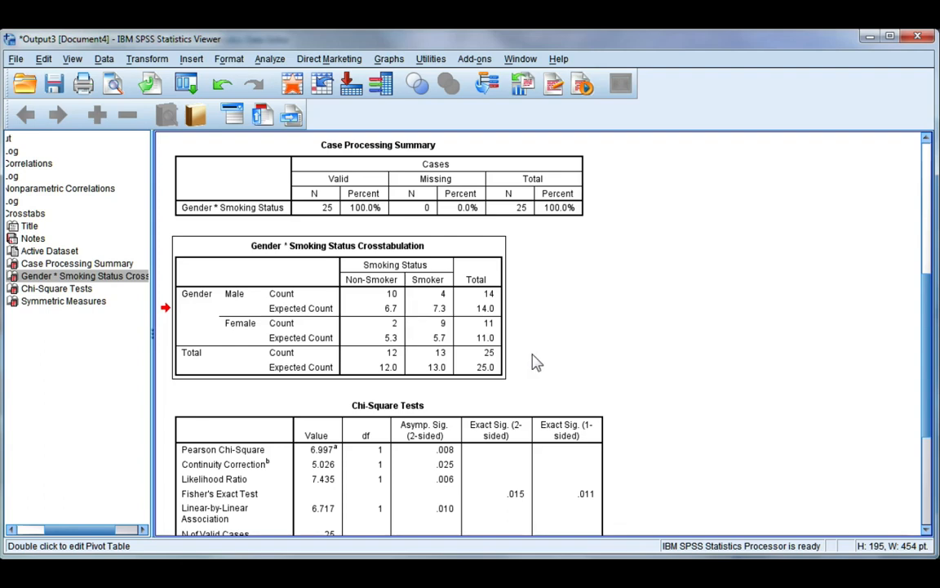
pyautogui.click(270, 323)
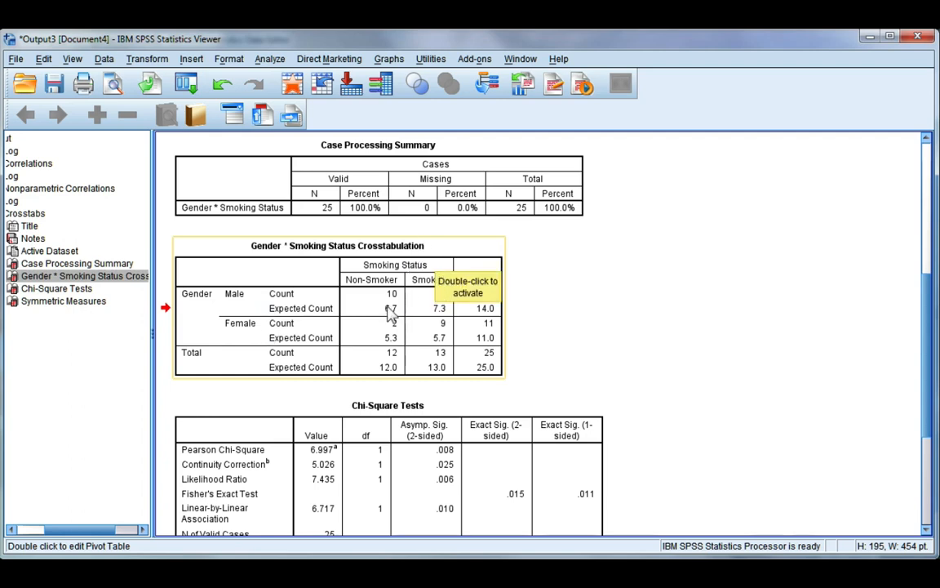
pyautogui.moveTo(395, 326)
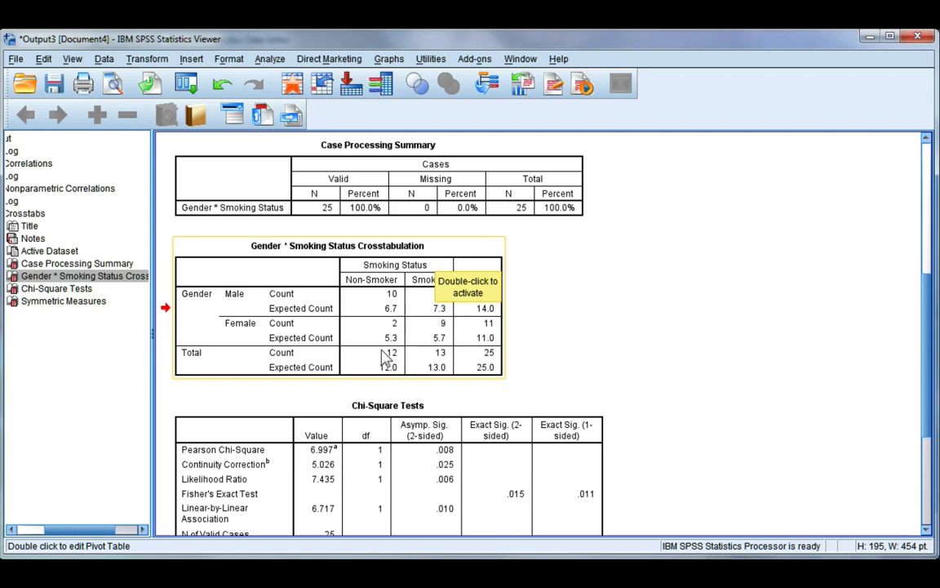
pyautogui.moveTo(463, 349)
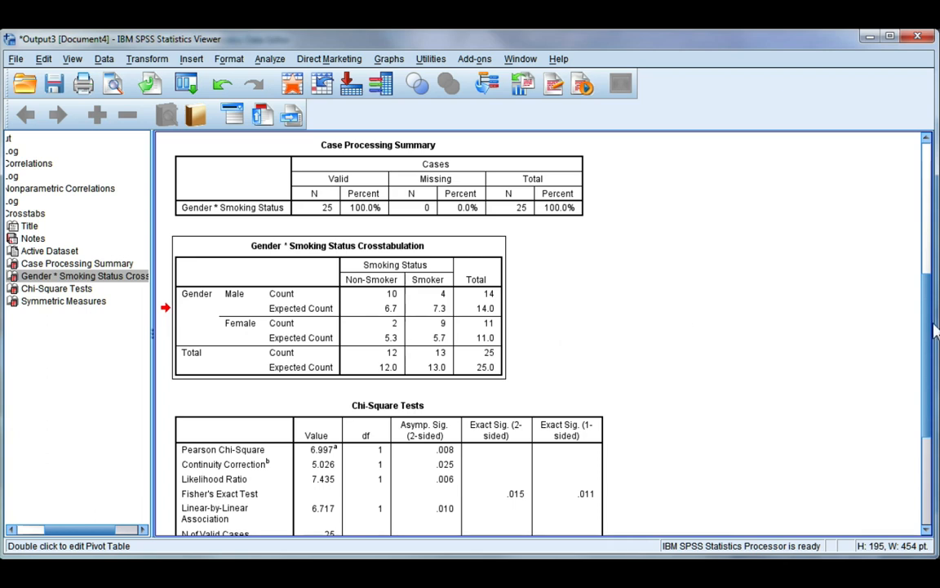
pyautogui.scroll(-3)
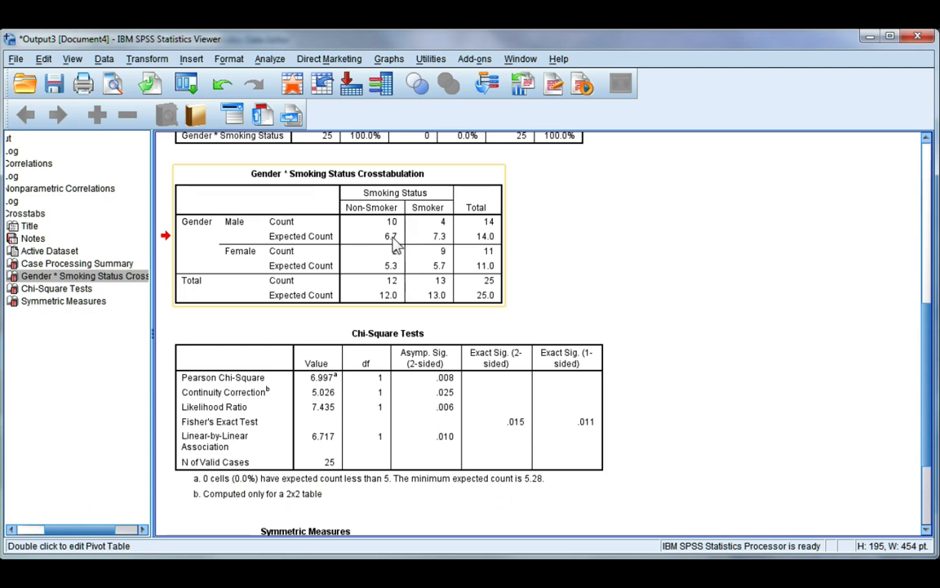
pyautogui.moveTo(395, 241)
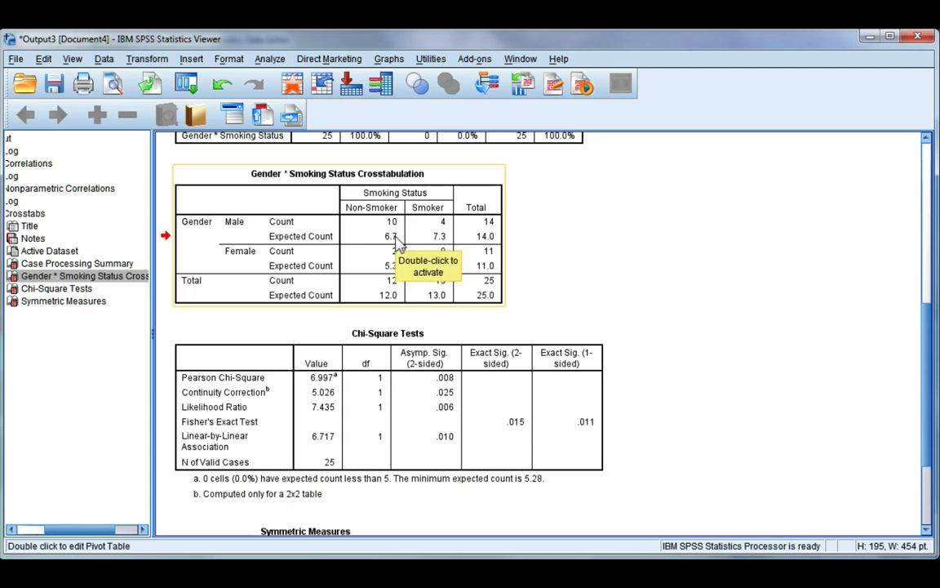
pyautogui.moveTo(604, 248)
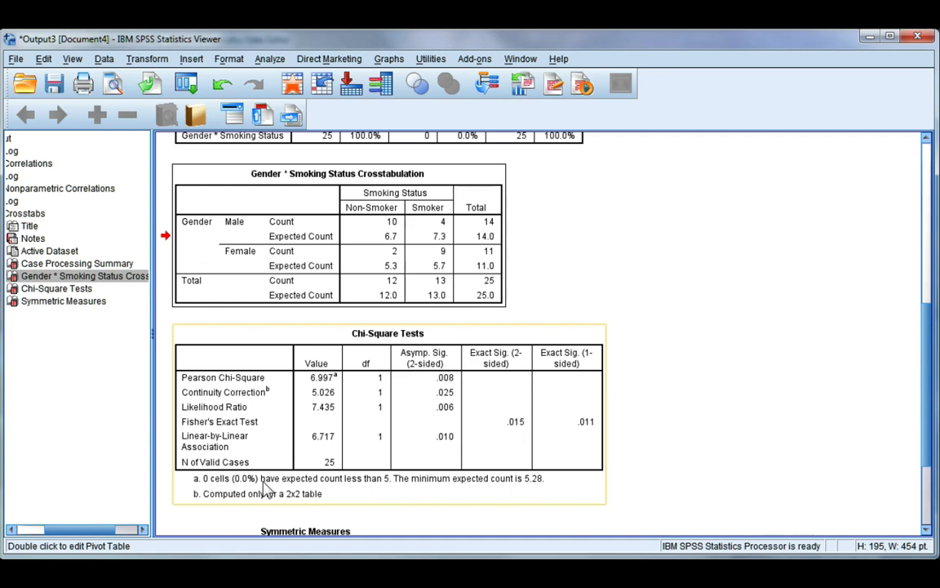
pyautogui.moveTo(253, 497)
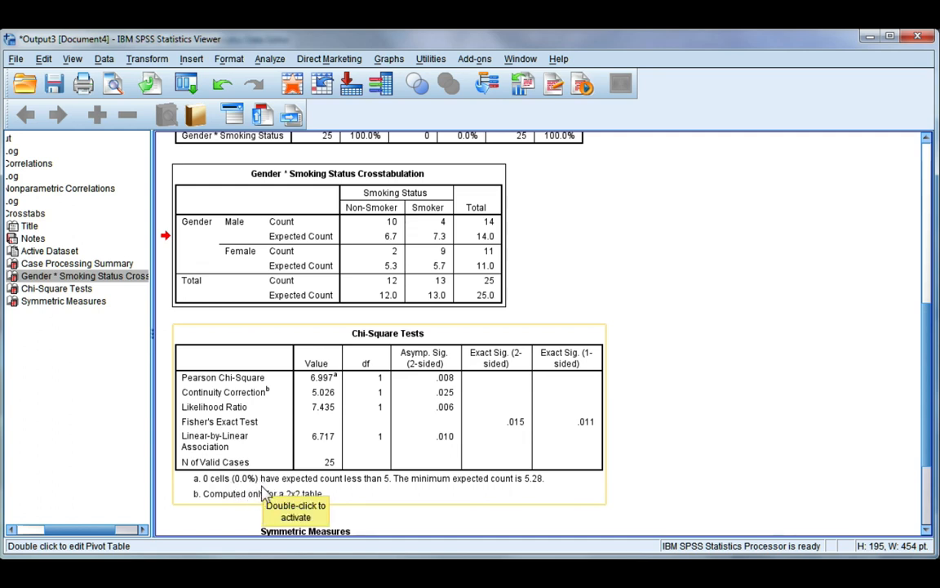
pyautogui.moveTo(246, 490)
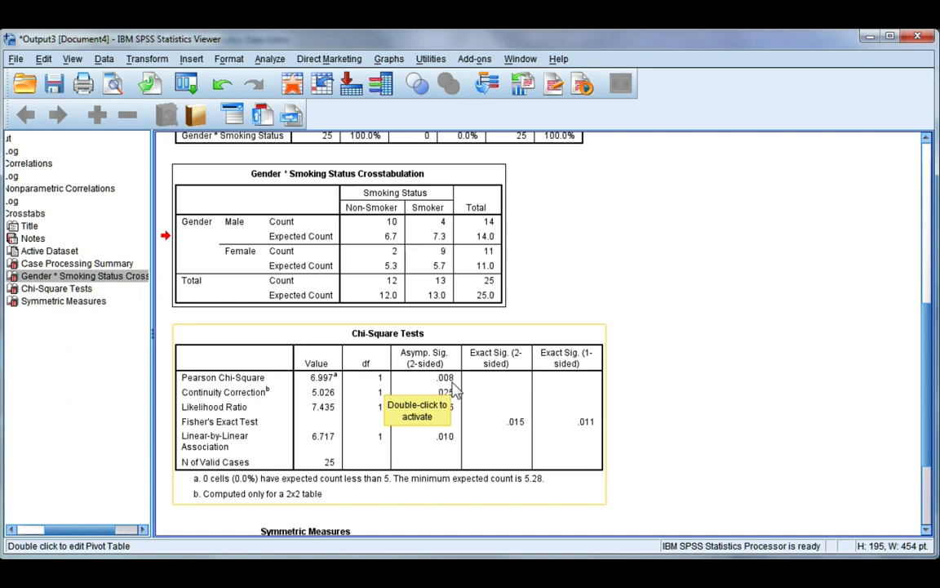
pyautogui.moveTo(457, 381)
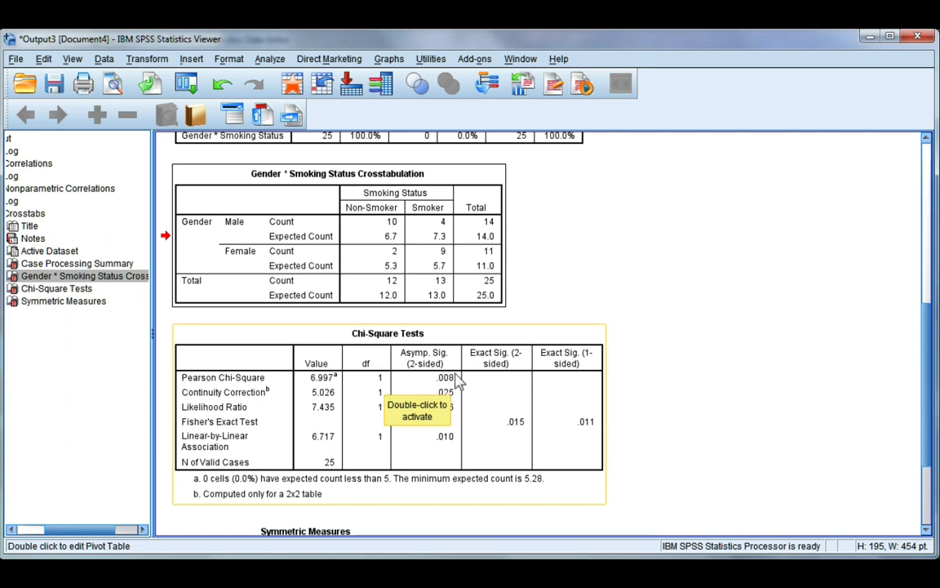
pyautogui.moveTo(459, 386)
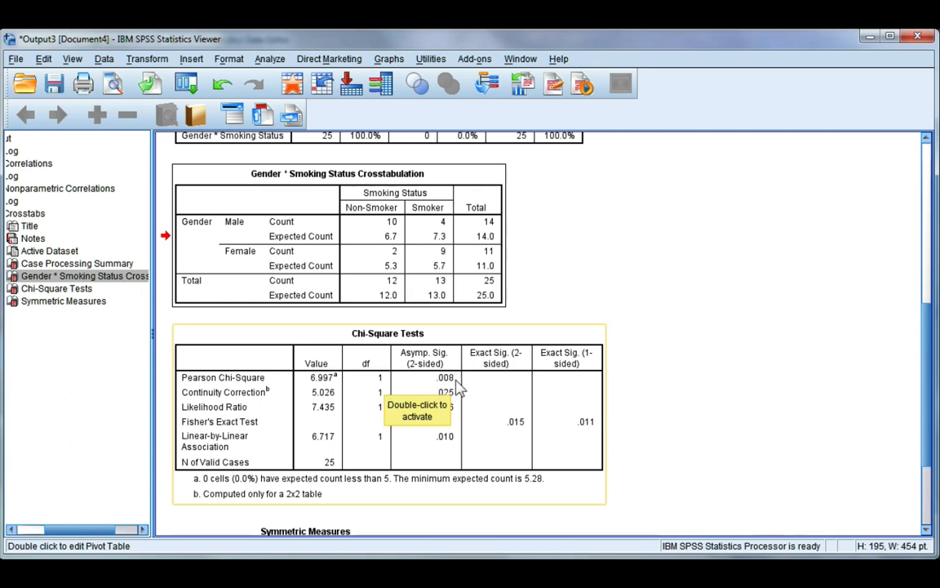
pyautogui.moveTo(717, 403)
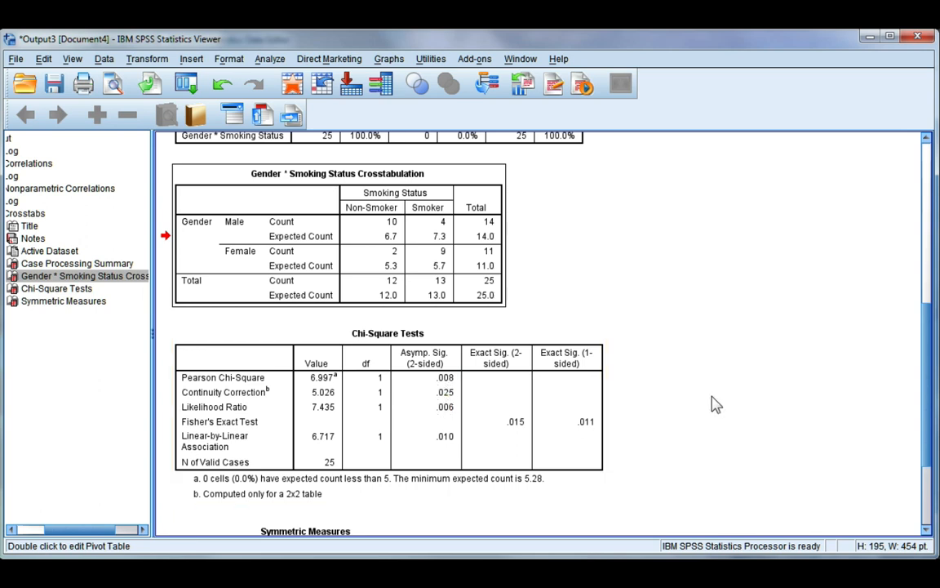
pyautogui.moveTo(653, 389)
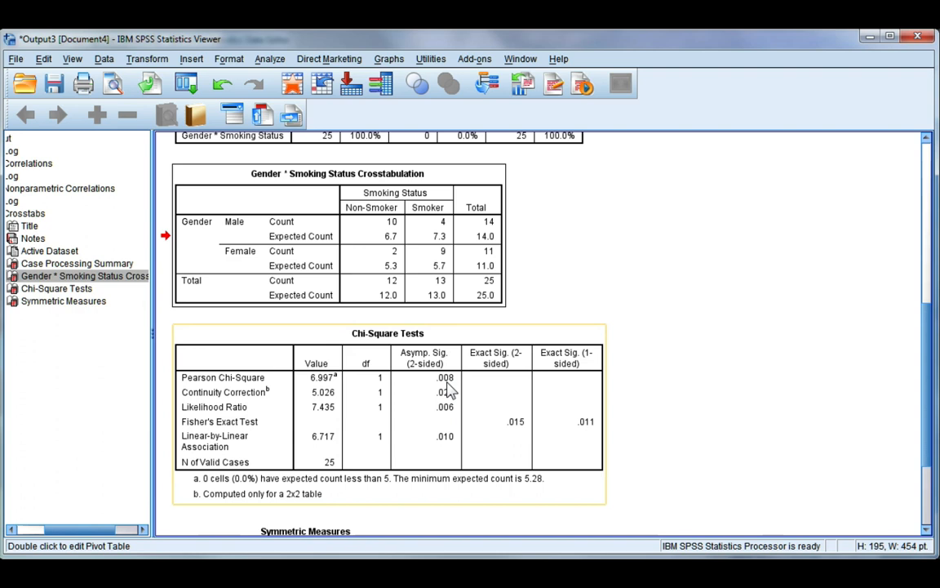
pyautogui.moveTo(447, 391)
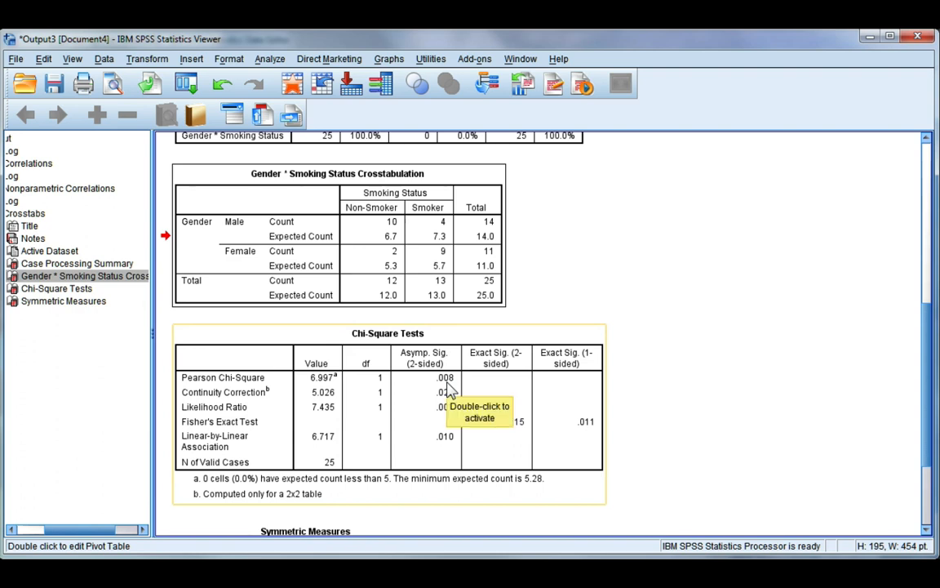
pyautogui.moveTo(457, 390)
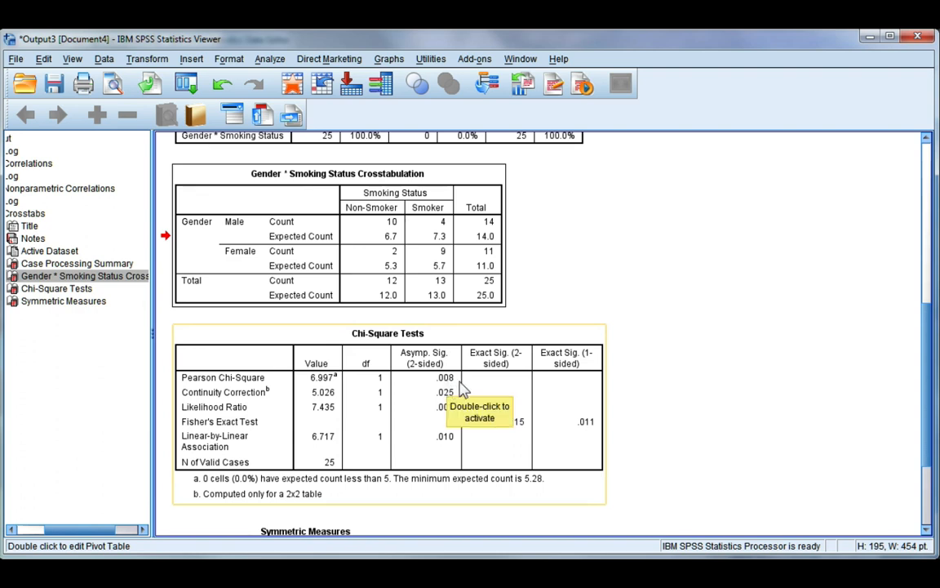
pyautogui.moveTo(535, 379)
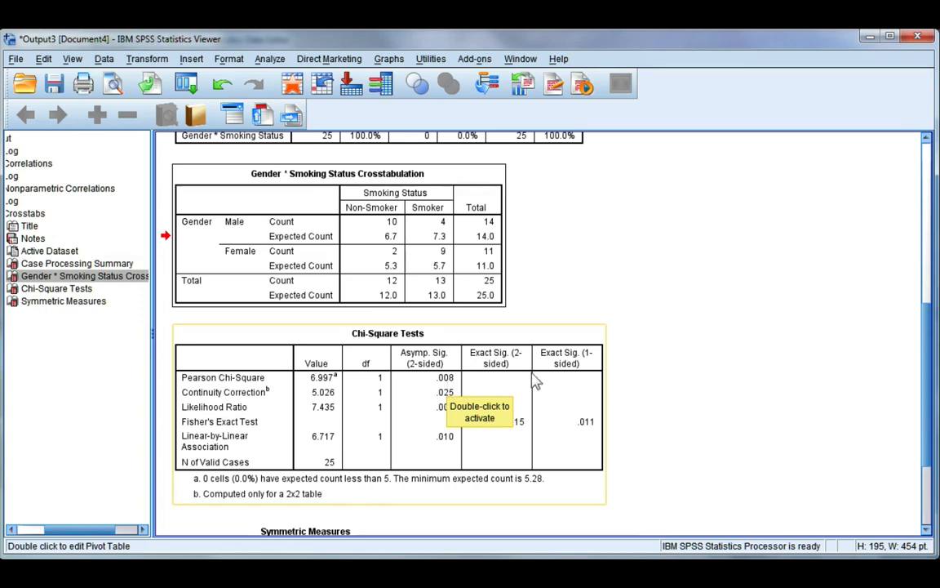
pyautogui.moveTo(643, 378)
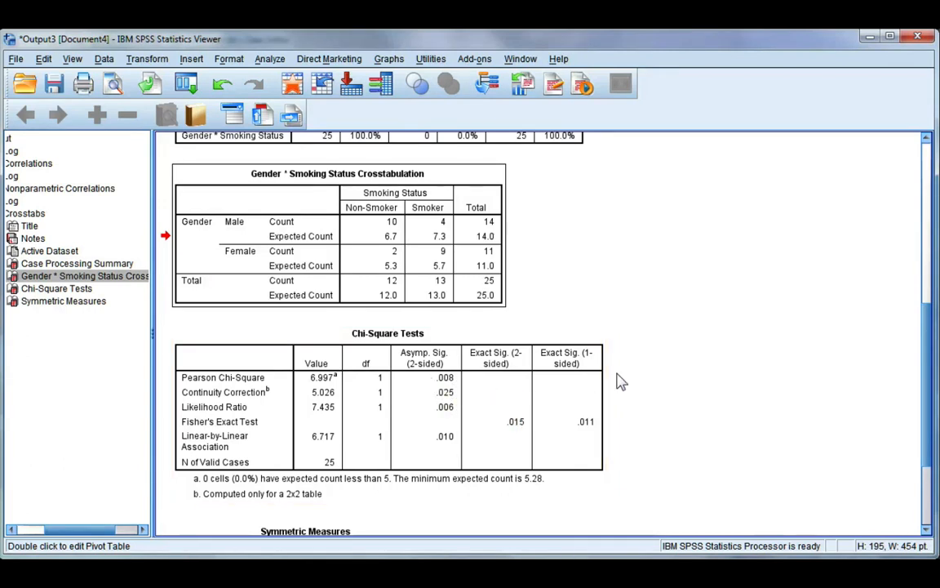
pyautogui.moveTo(692, 382)
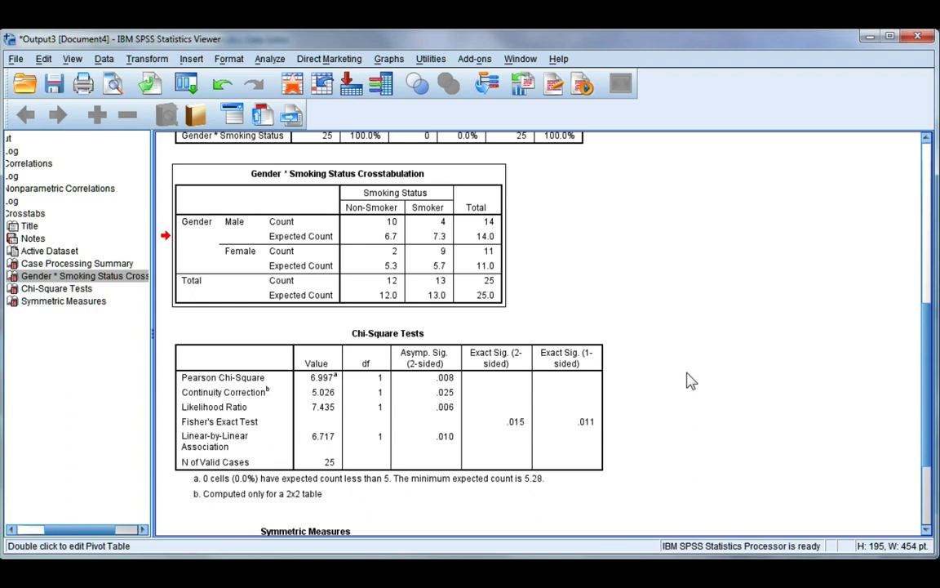
pyautogui.moveTo(617, 424)
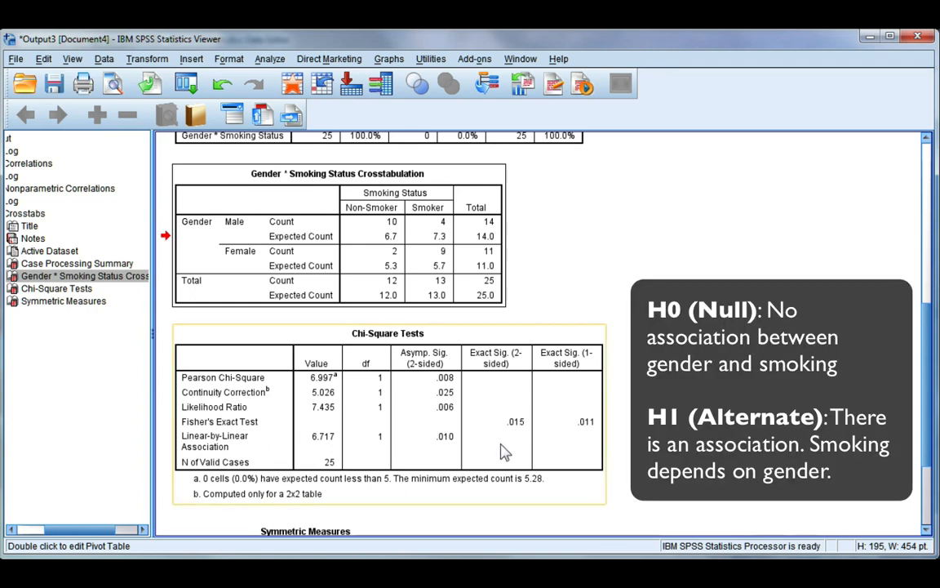
pyautogui.moveTo(502, 449)
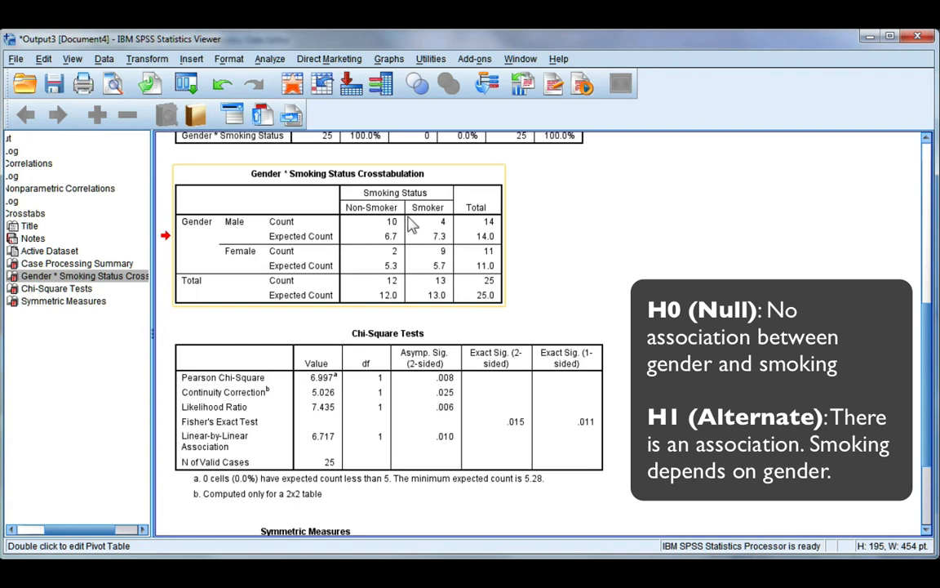
pyautogui.moveTo(411, 225)
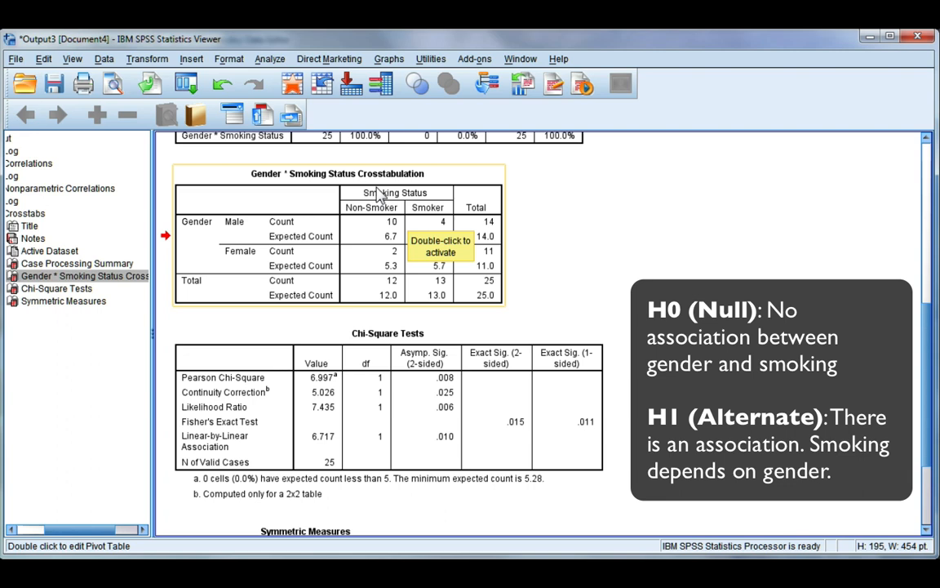
pyautogui.moveTo(325, 235)
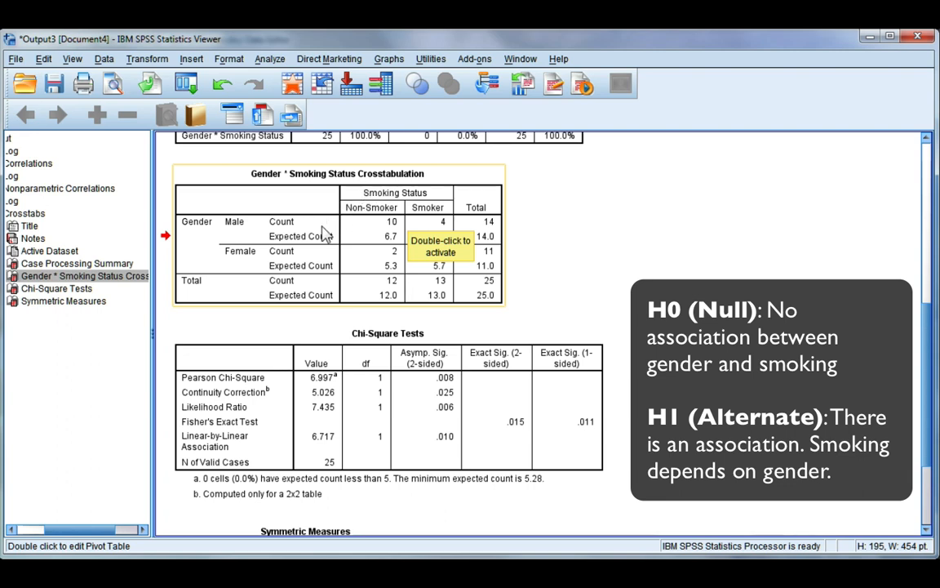
pyautogui.moveTo(258, 260)
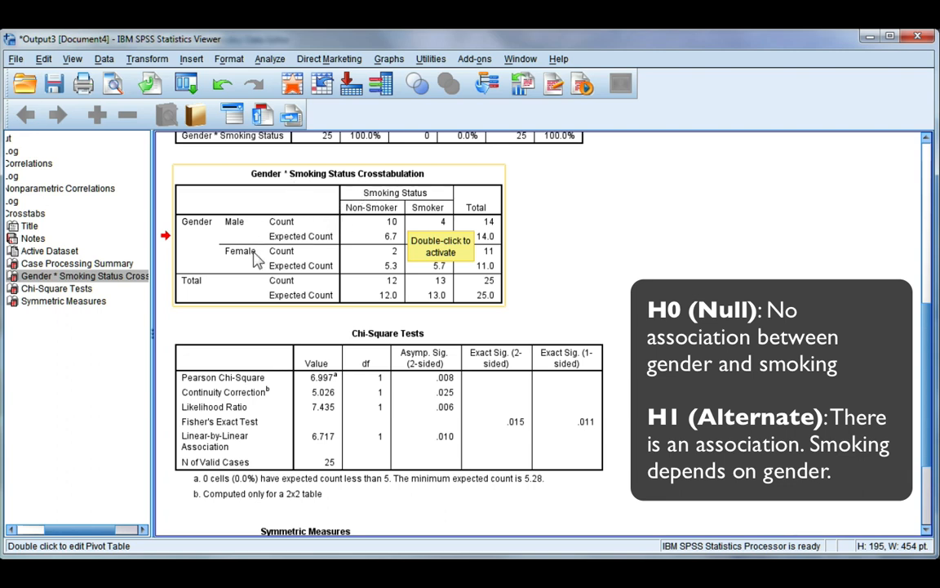
pyautogui.moveTo(318, 260)
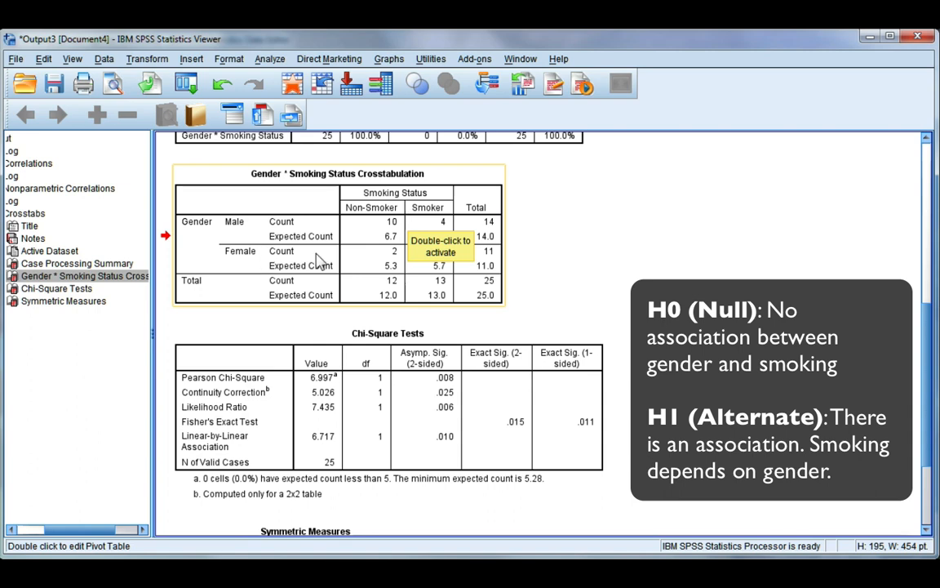
pyautogui.moveTo(447, 281)
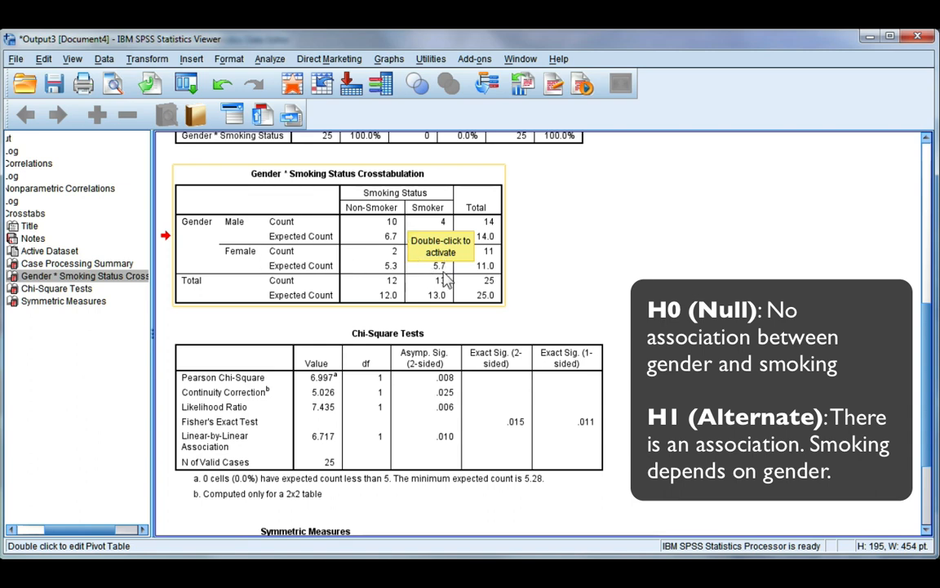
pyautogui.scroll(-3)
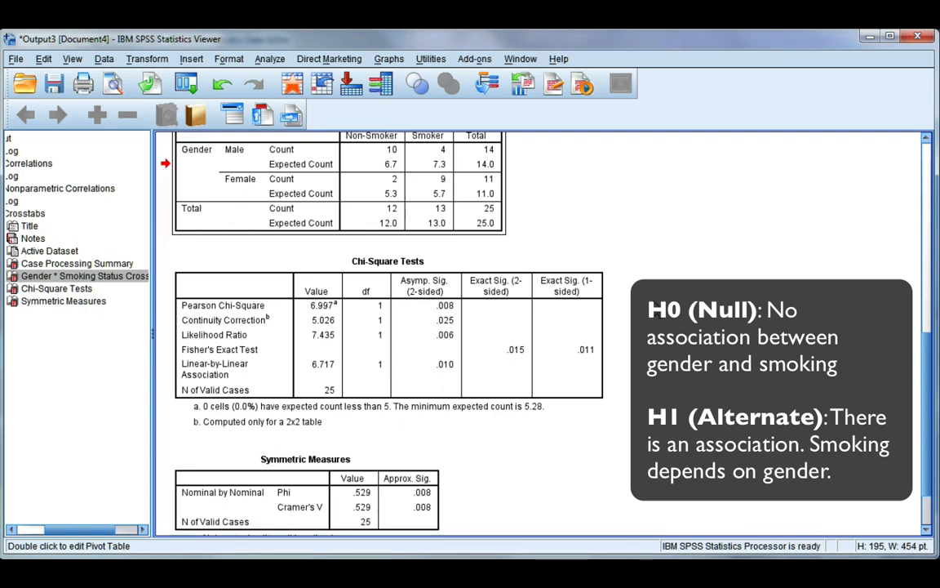
pyautogui.scroll(-3)
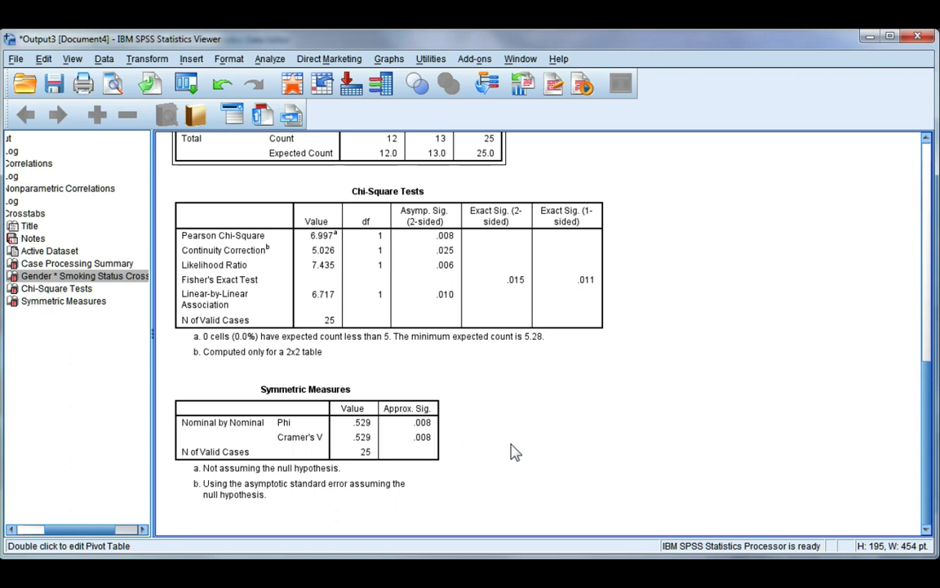
pyautogui.moveTo(457, 463)
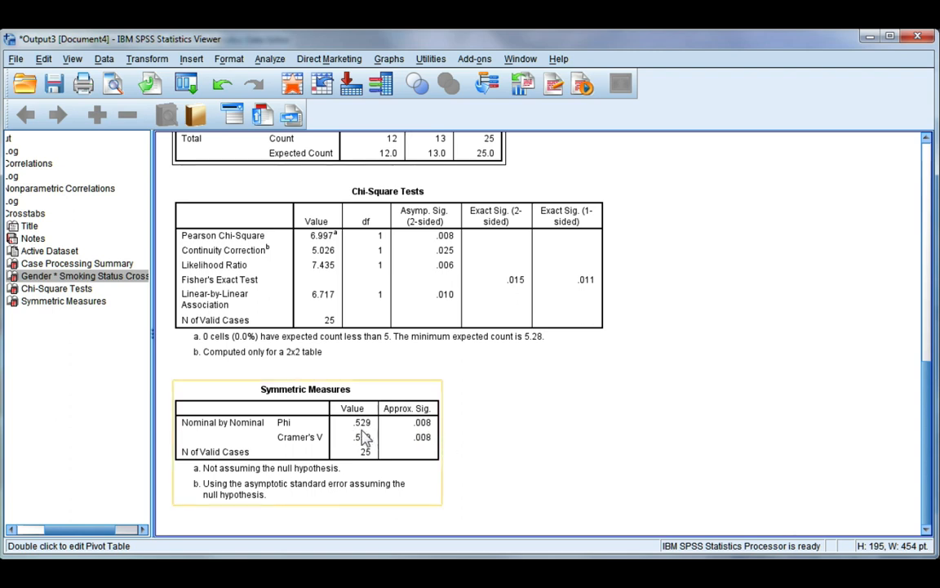
pyautogui.click(487, 448)
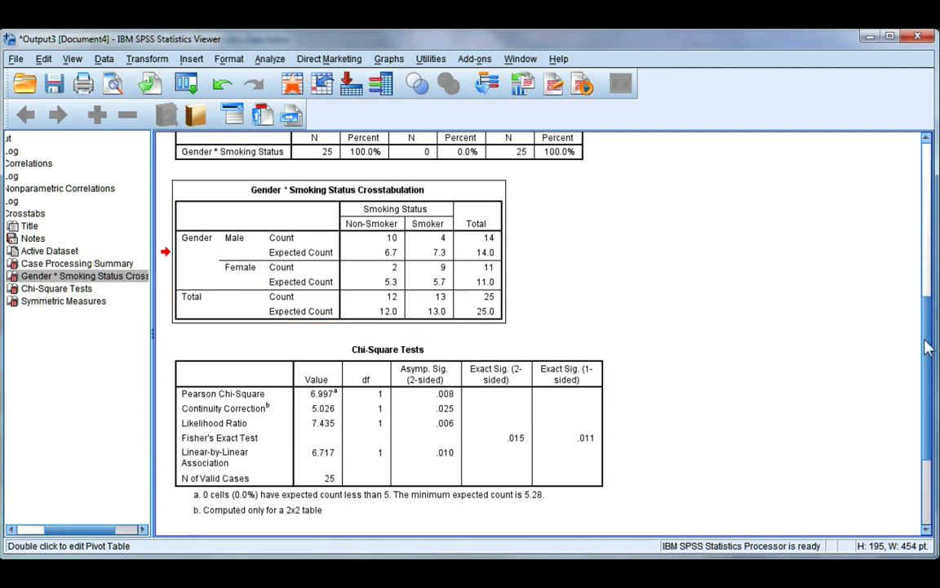
pyautogui.scroll(-3)
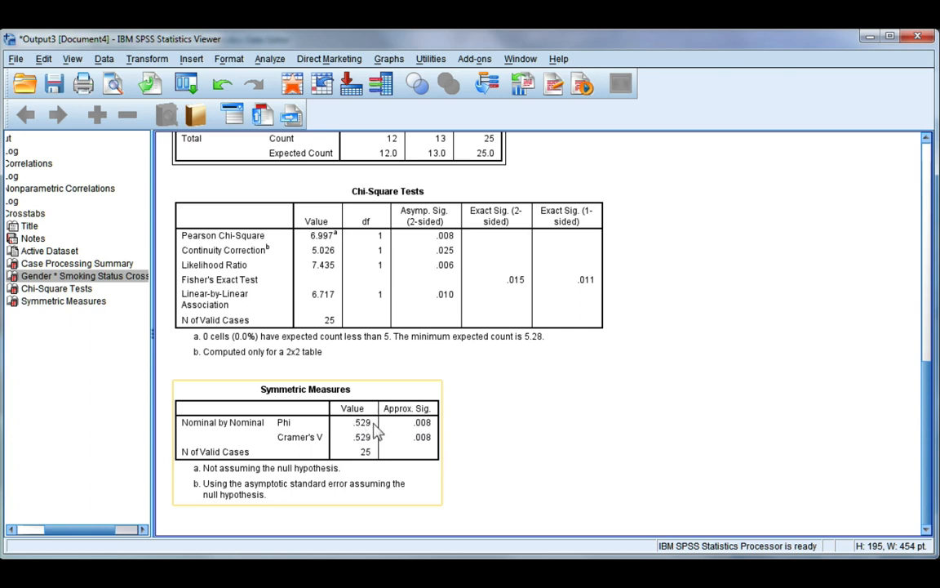
pyautogui.moveTo(378, 431)
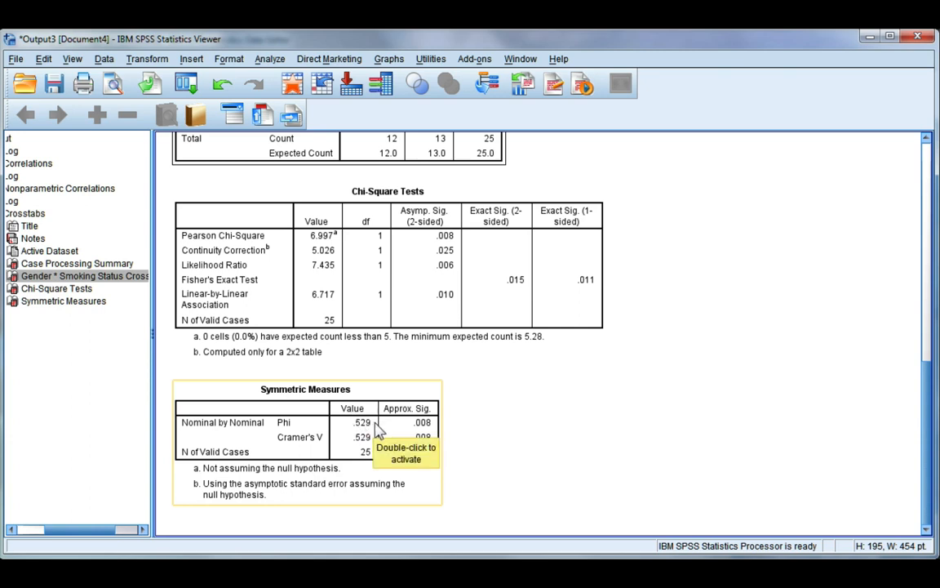
pyautogui.moveTo(457, 431)
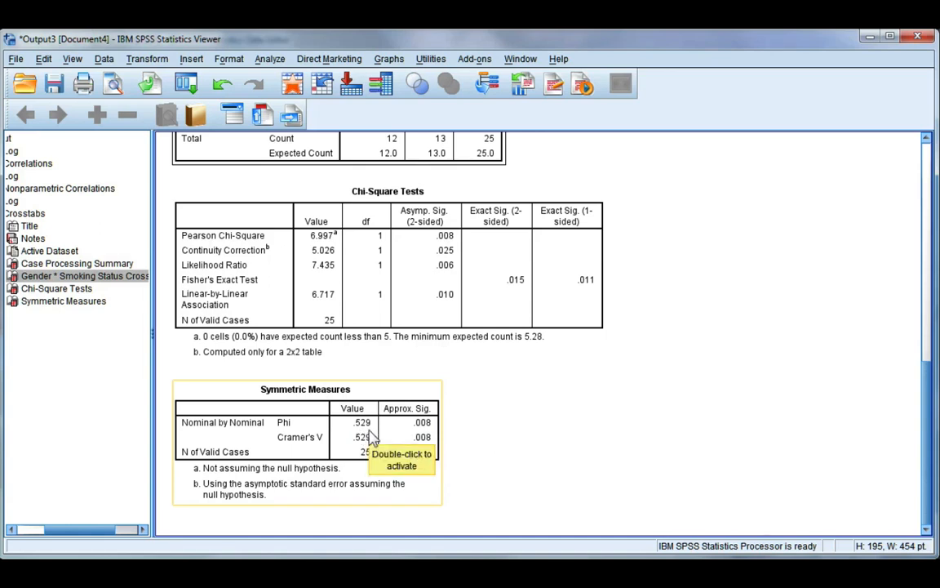
pyautogui.moveTo(492, 432)
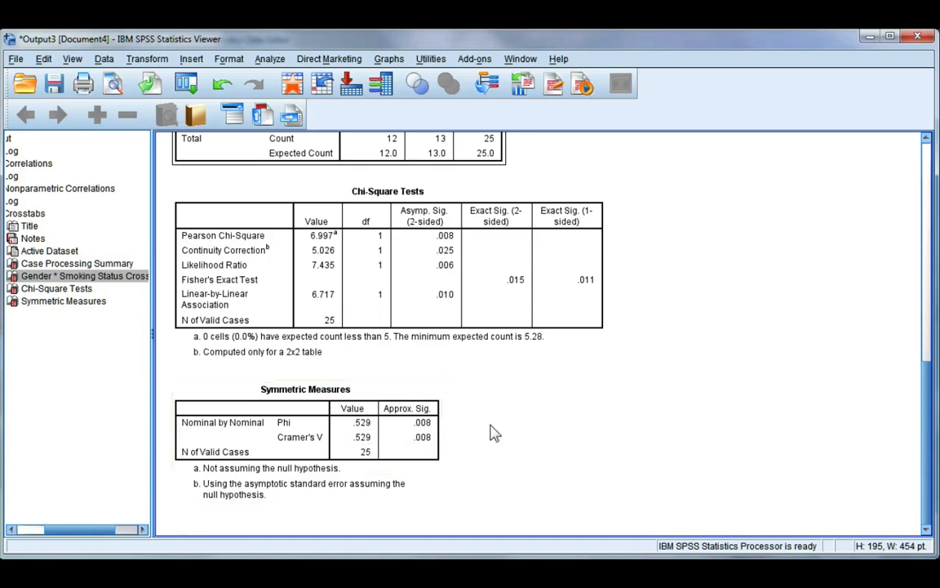